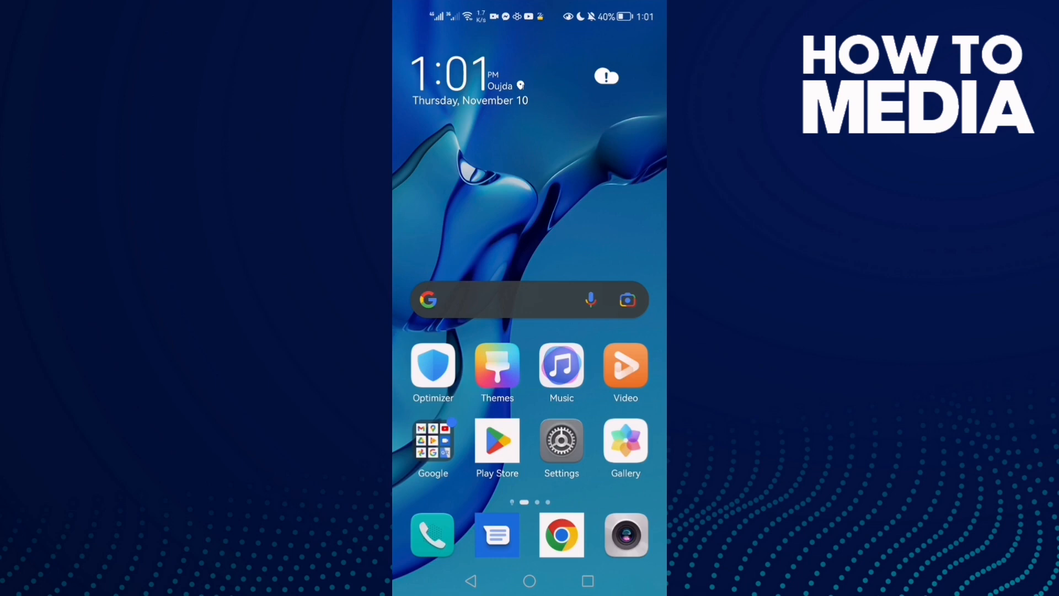
Step: Launch the Settings app from the home screen
left_click(561, 441)
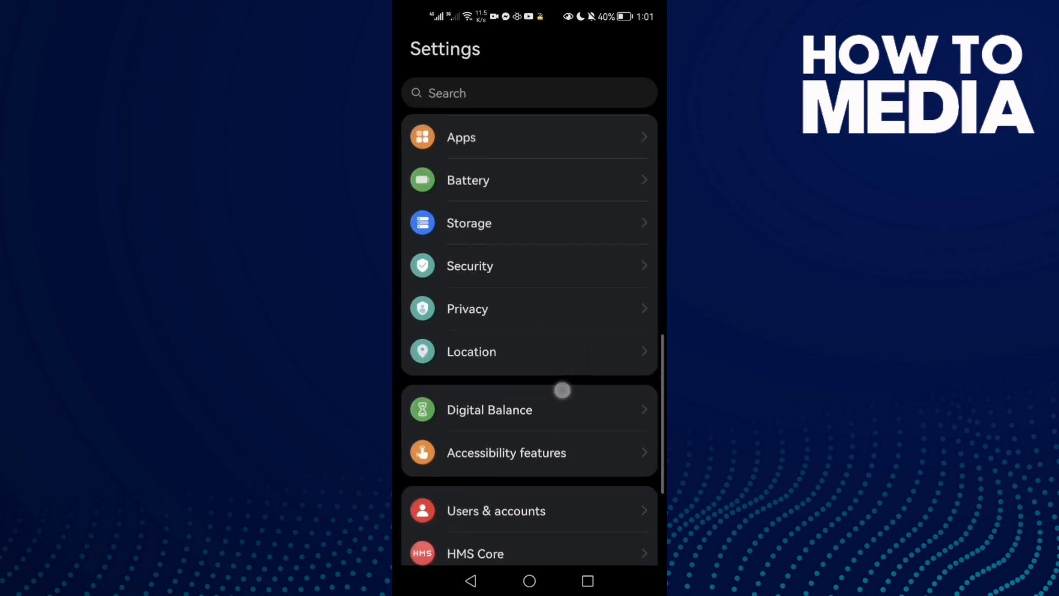
Step: Clear Roblox's cached files to 0 B and return to its App info page
left_click(461, 137)
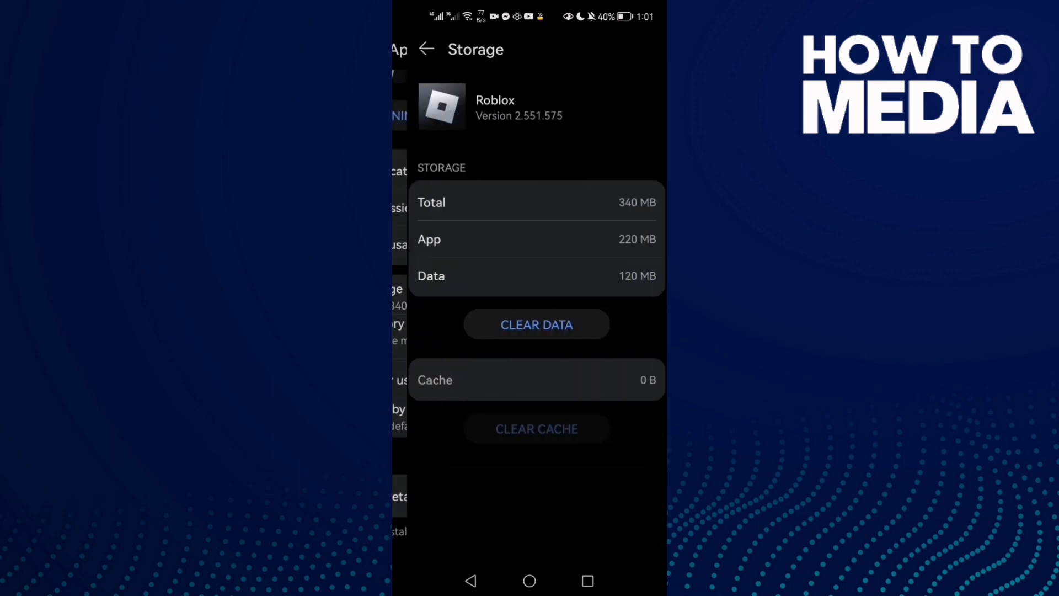
left_click(530, 428)
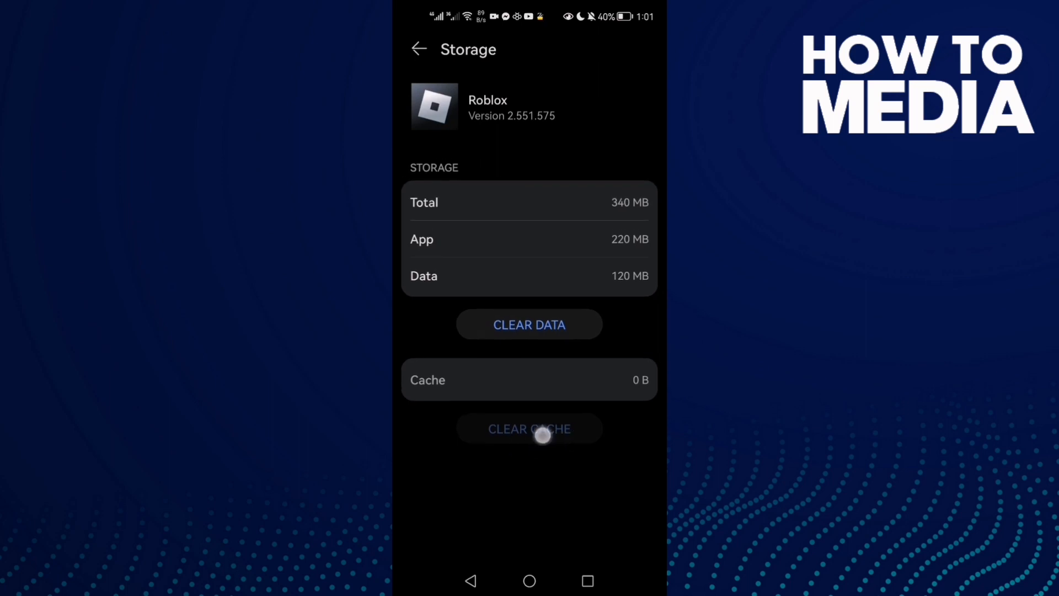
left_click(418, 48)
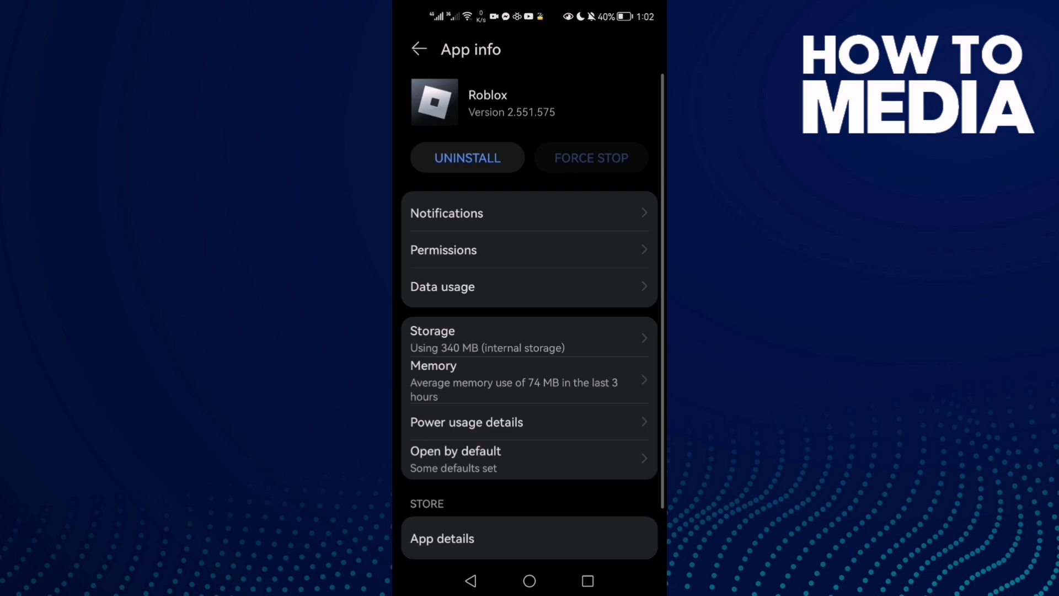
Step: Set Roblox's Storage permission to Allow
left_click(444, 250)
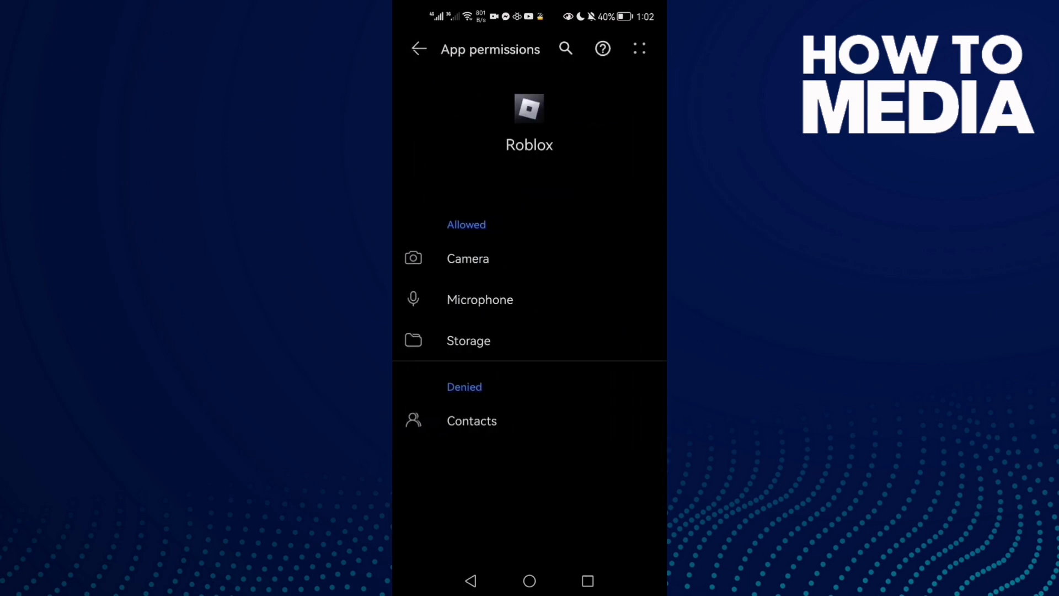
left_click(516, 434)
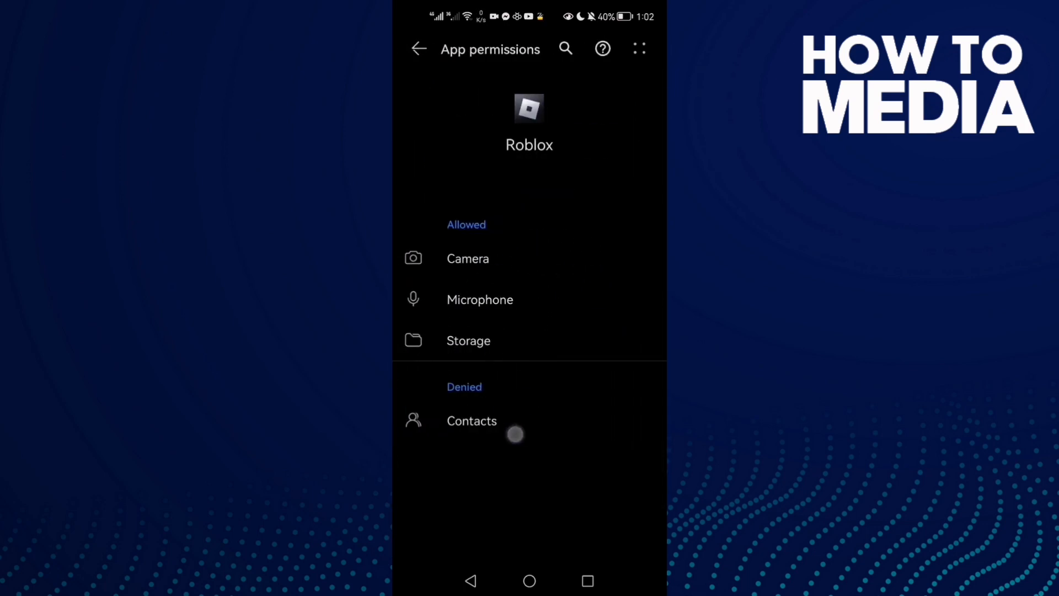
left_click(468, 341)
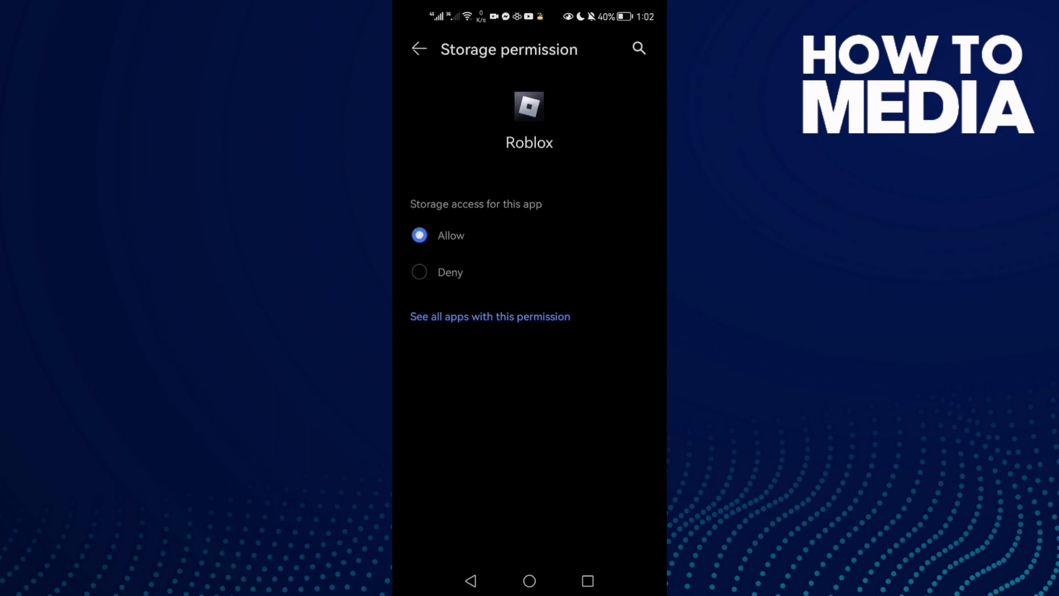
left_click(474, 235)
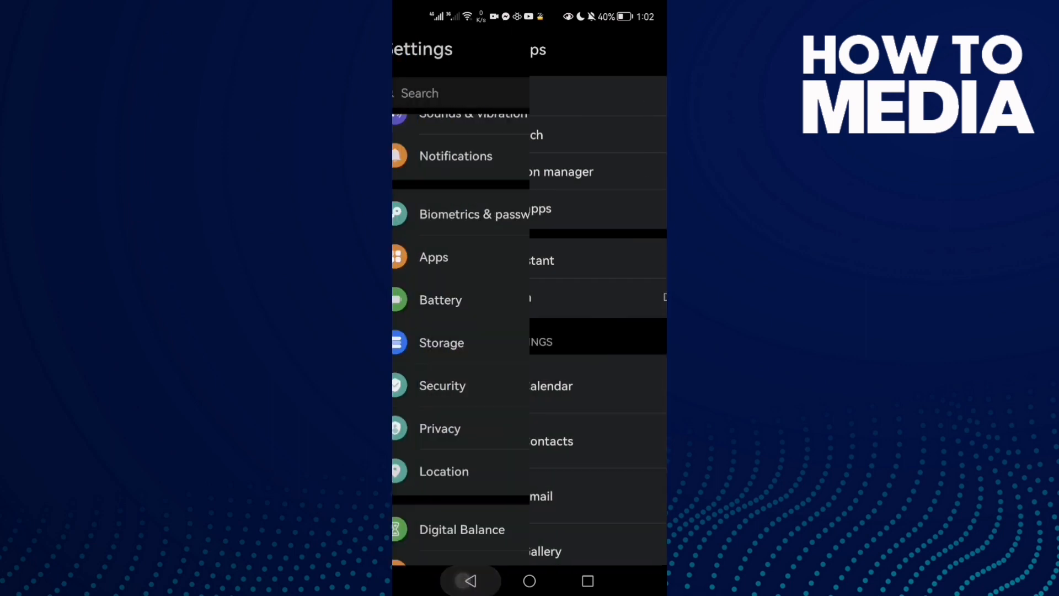
Step: Bring up the Battery settings page
left_click(440, 301)
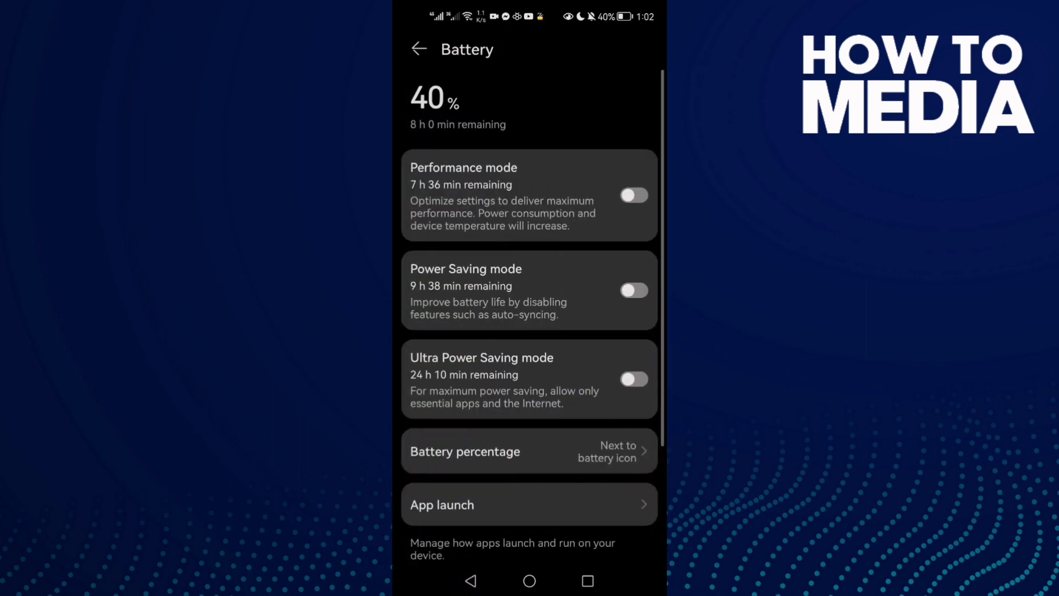